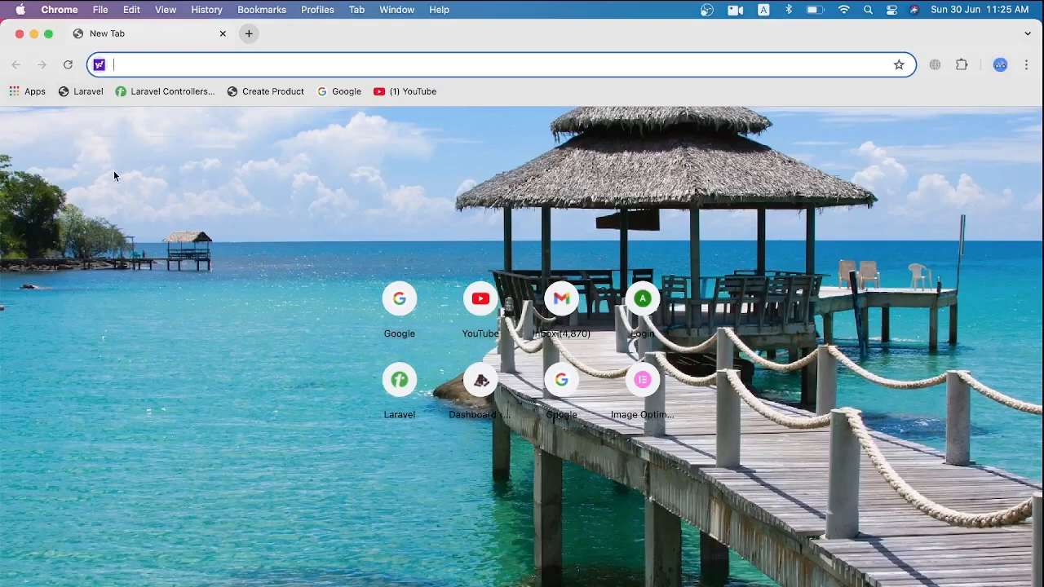
pyautogui.moveTo(113, 81)
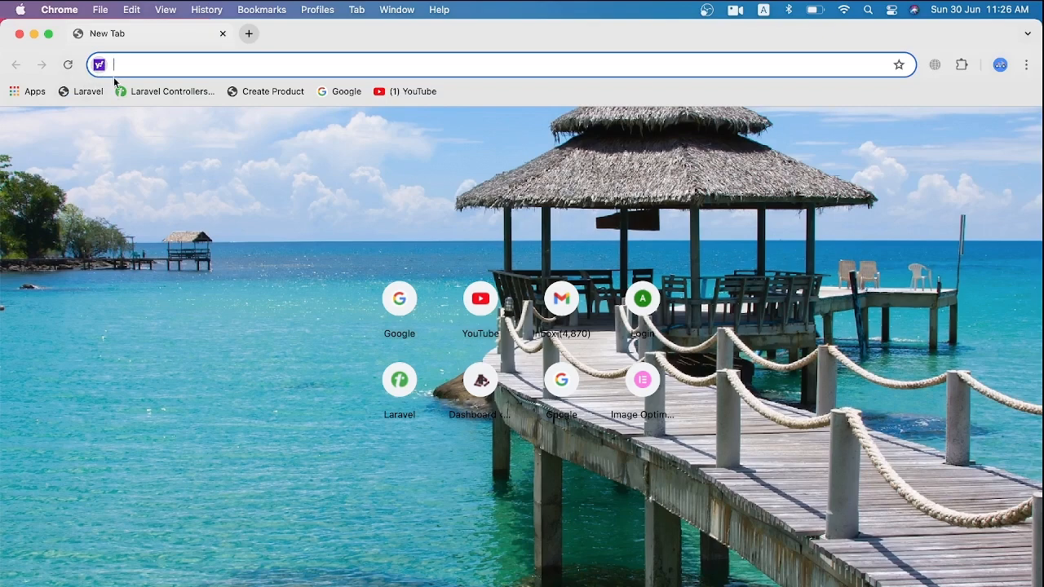
pyautogui.moveTo(171, 91)
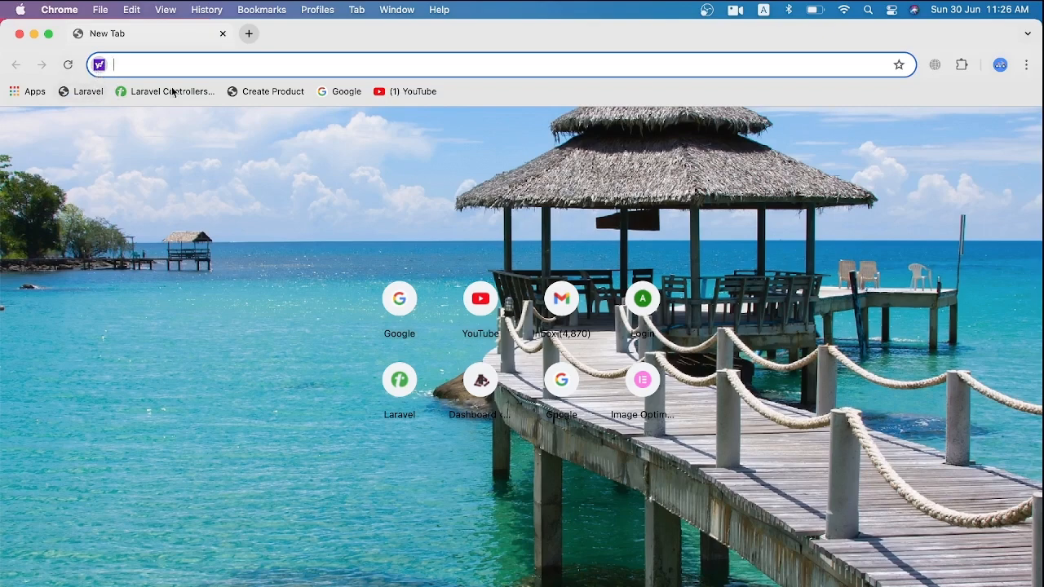
pyautogui.moveTo(956, 104)
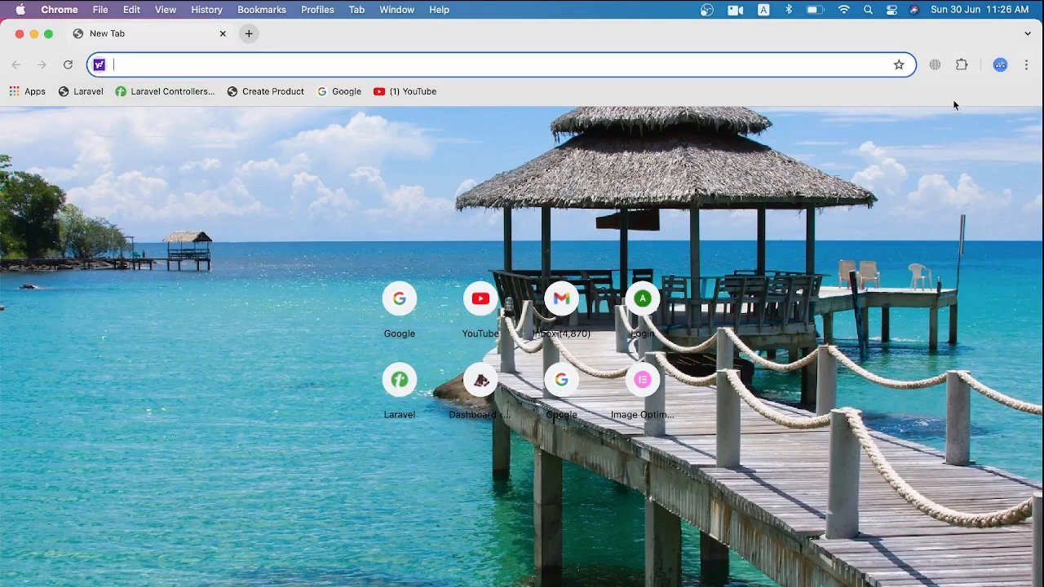
# Step: Under On start-up, choose 'Open a specific page or set of pages' in Chrome settings
pyautogui.click(1028, 65)
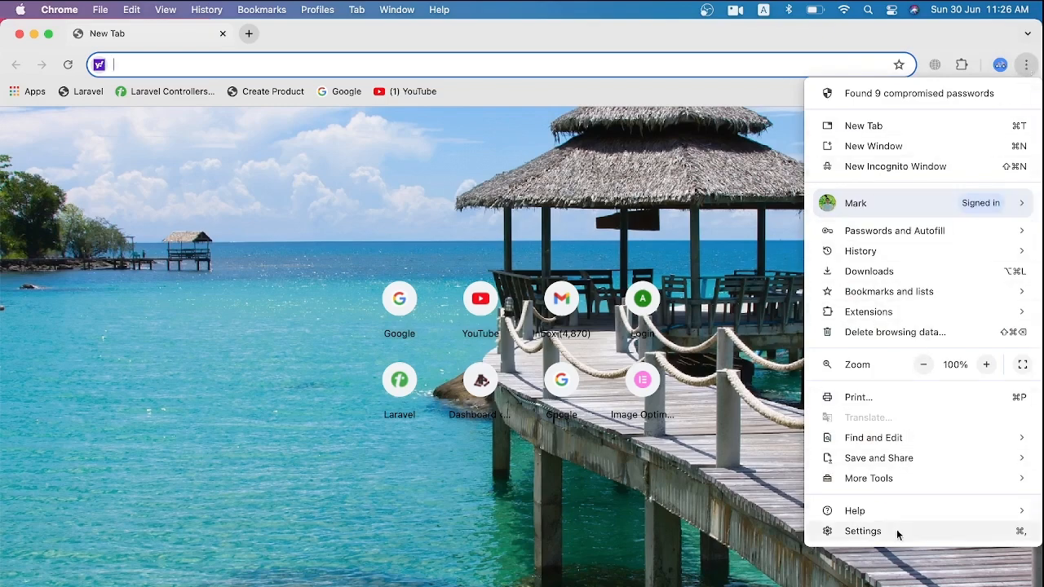
pyautogui.click(861, 532)
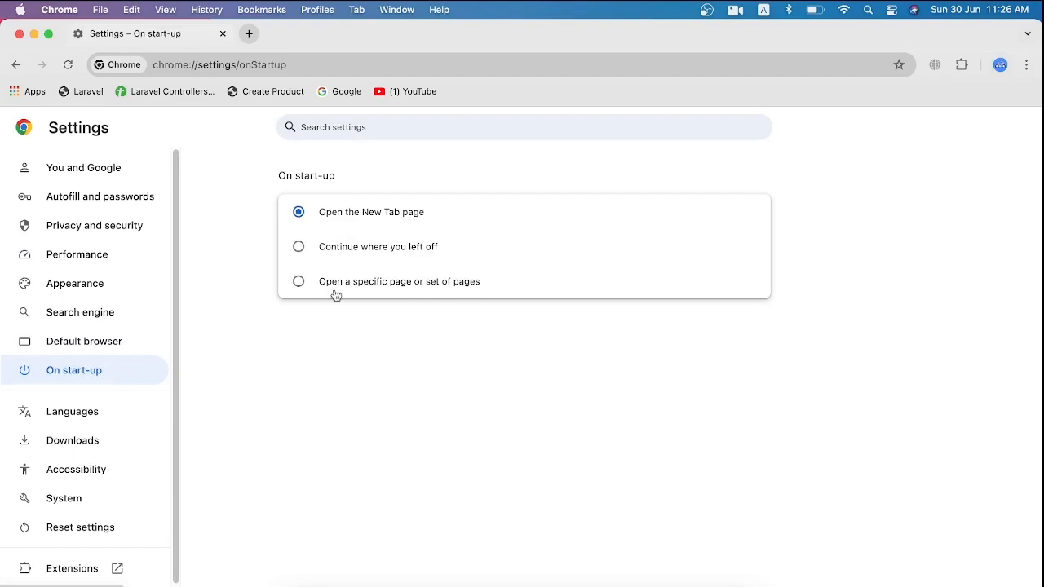
pyautogui.moveTo(363, 291)
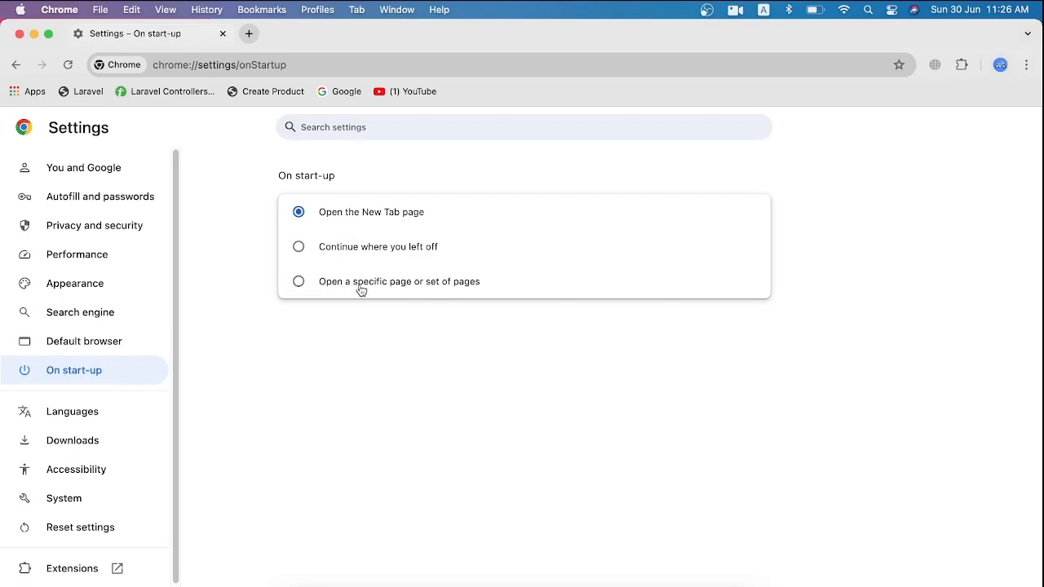
pyautogui.moveTo(287, 281)
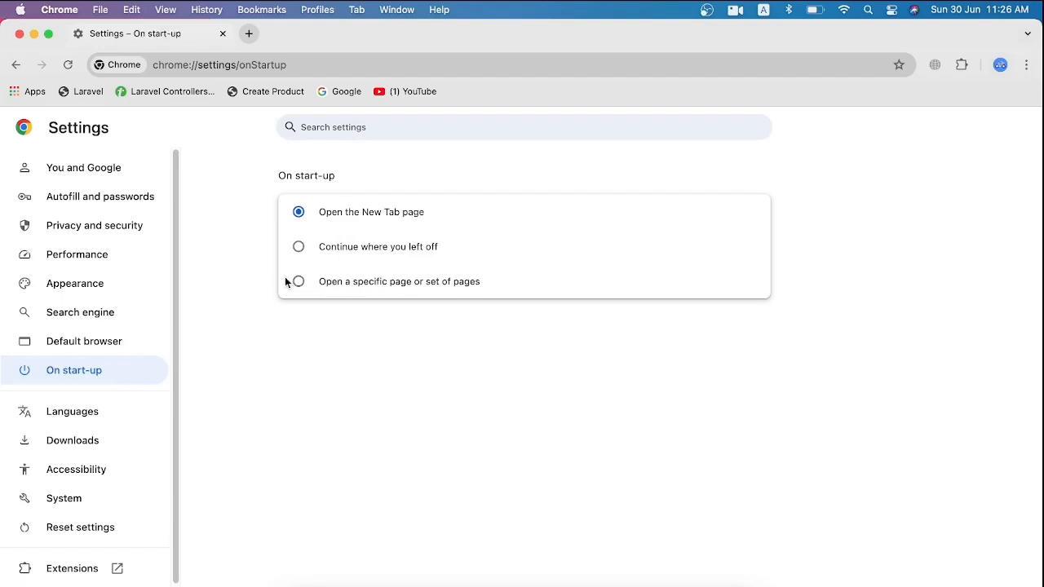
pyautogui.click(298, 281)
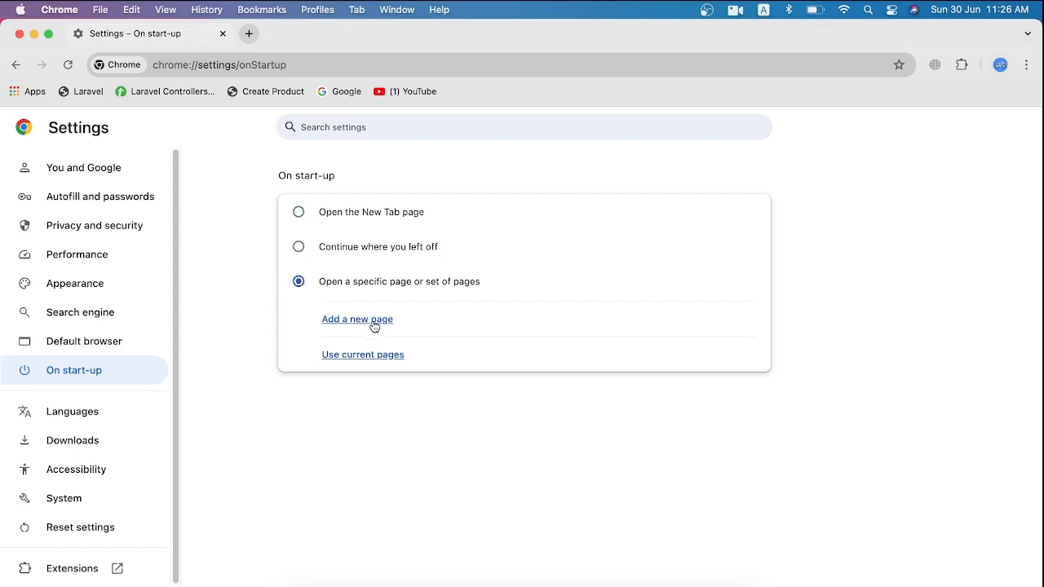
pyautogui.click(357, 318)
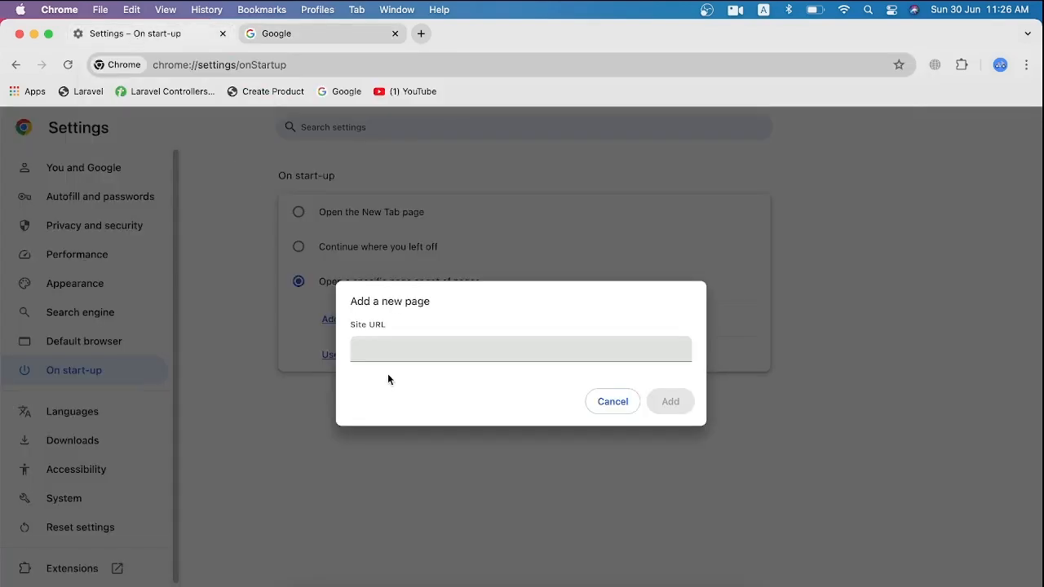
pyautogui.rightClick(521, 349)
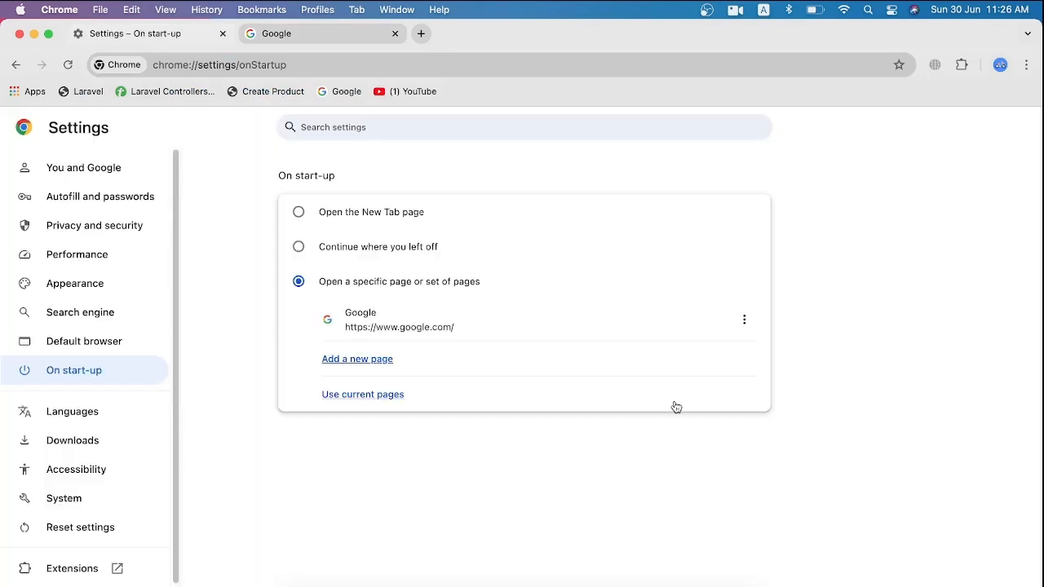
pyautogui.moveTo(318, 245)
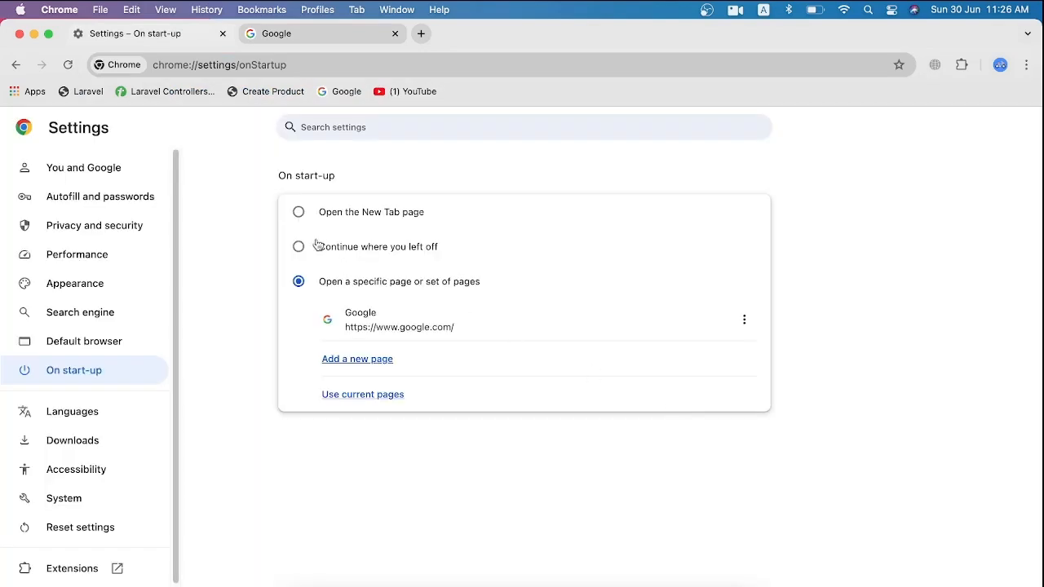
pyautogui.moveTo(80, 313)
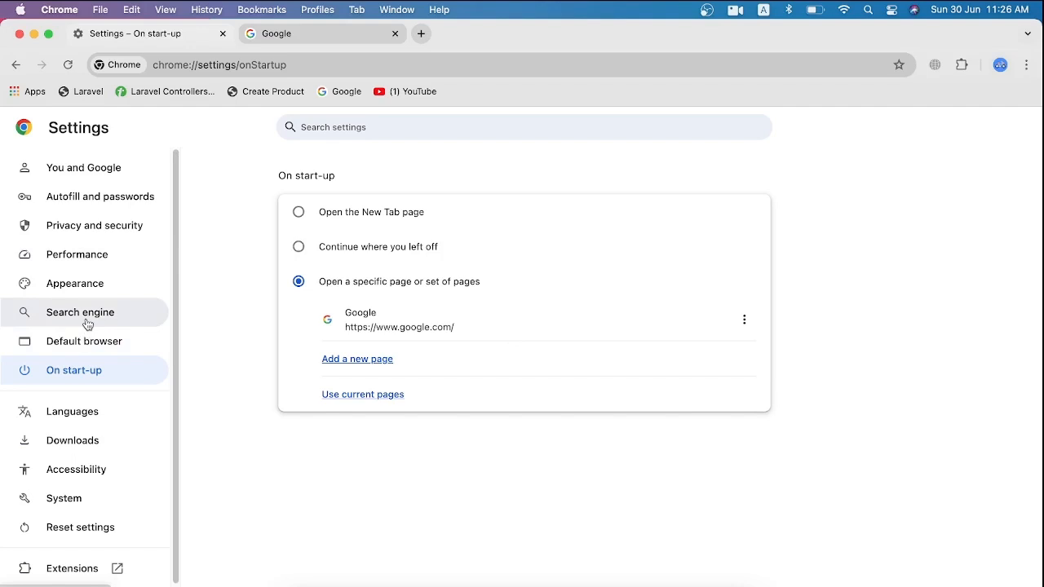
# Step: Set Google as the default search engine and test with a 'chreom' search in a new tab
pyautogui.click(80, 312)
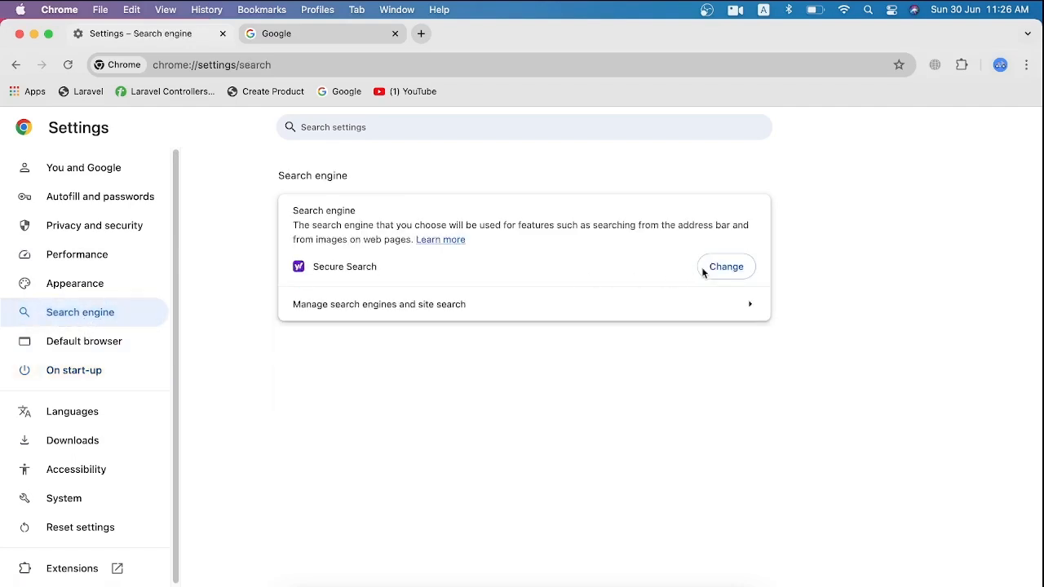
pyautogui.click(724, 267)
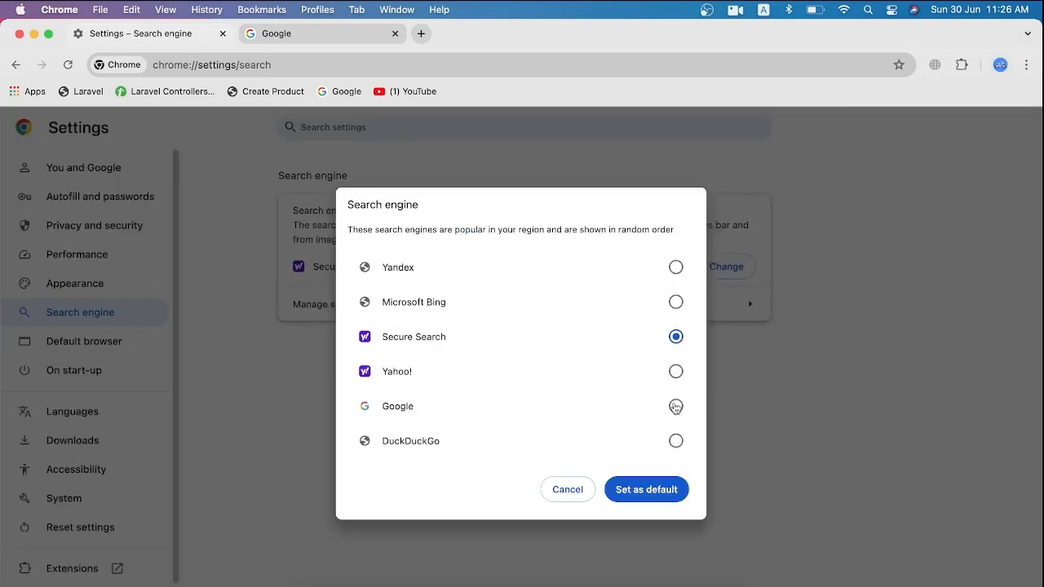
pyautogui.click(675, 406)
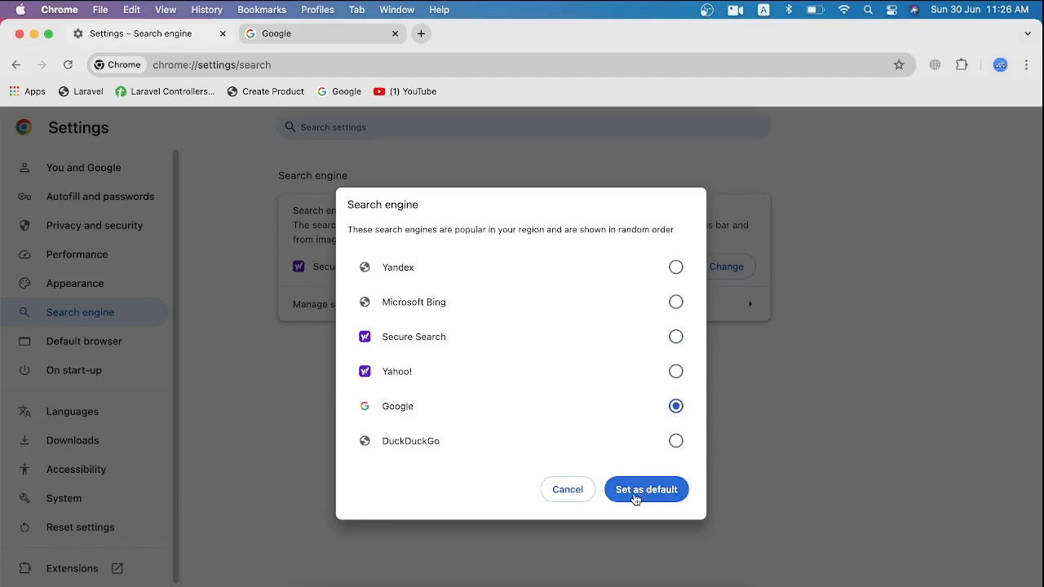
pyautogui.click(646, 490)
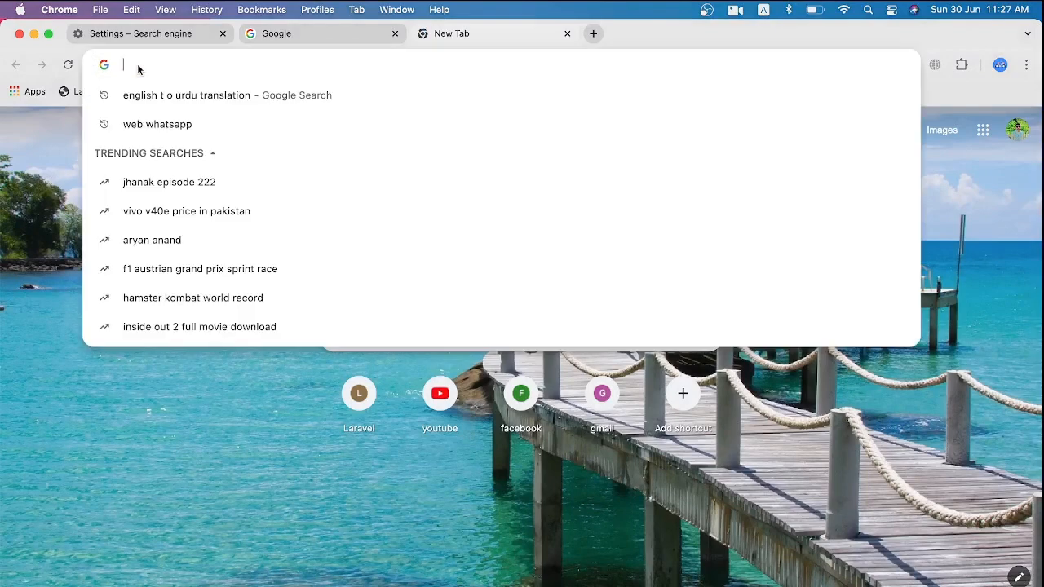
pyautogui.write('chreom')
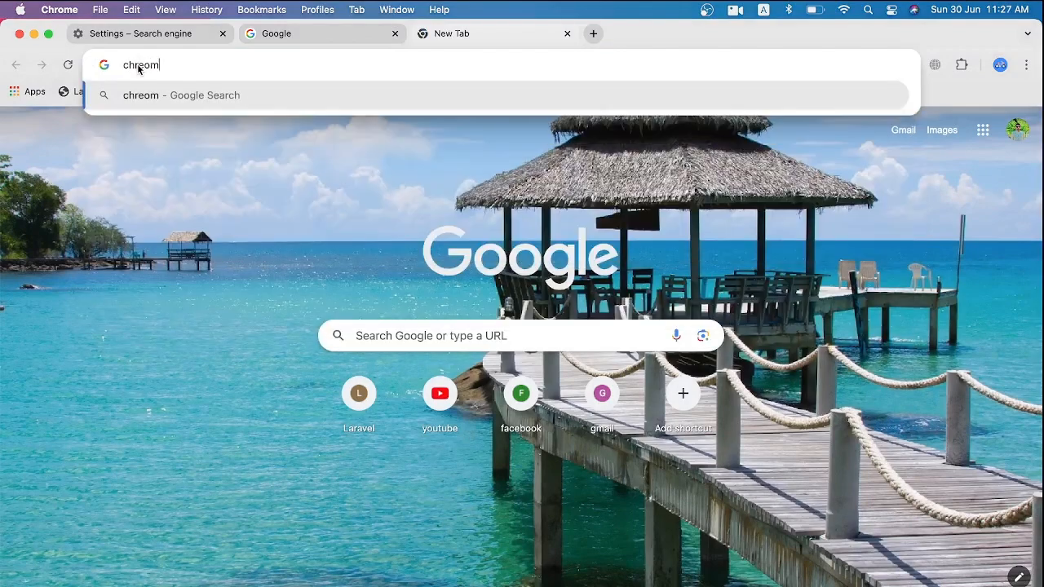